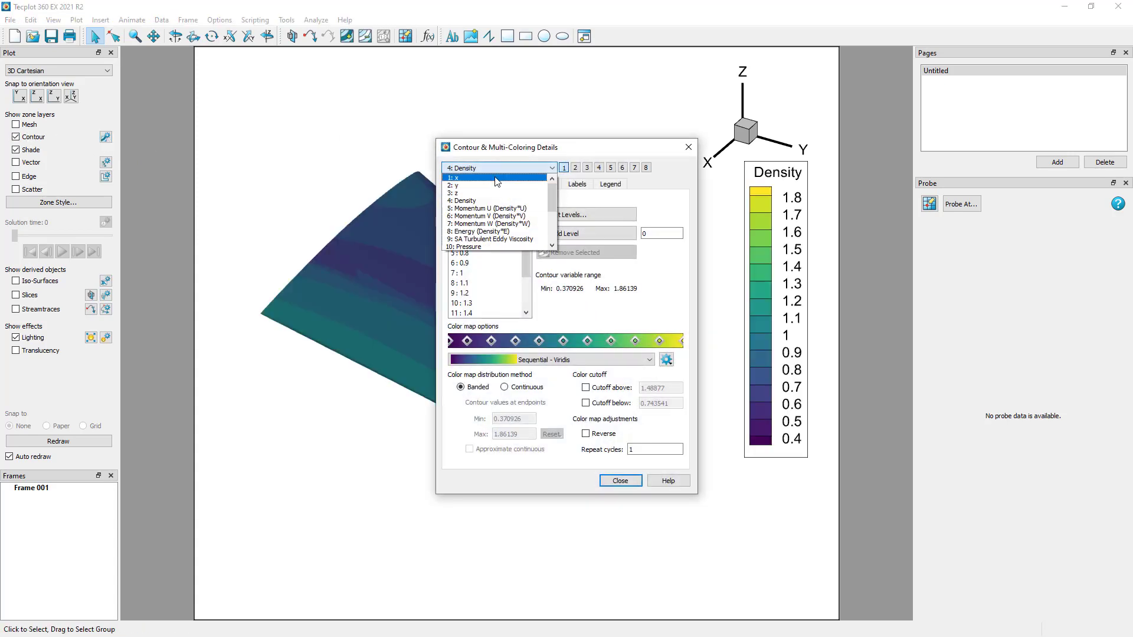
Color the wing surface by 12: Pressure_Coefficient, giving a legend from -1.2 to 1
click(491, 246)
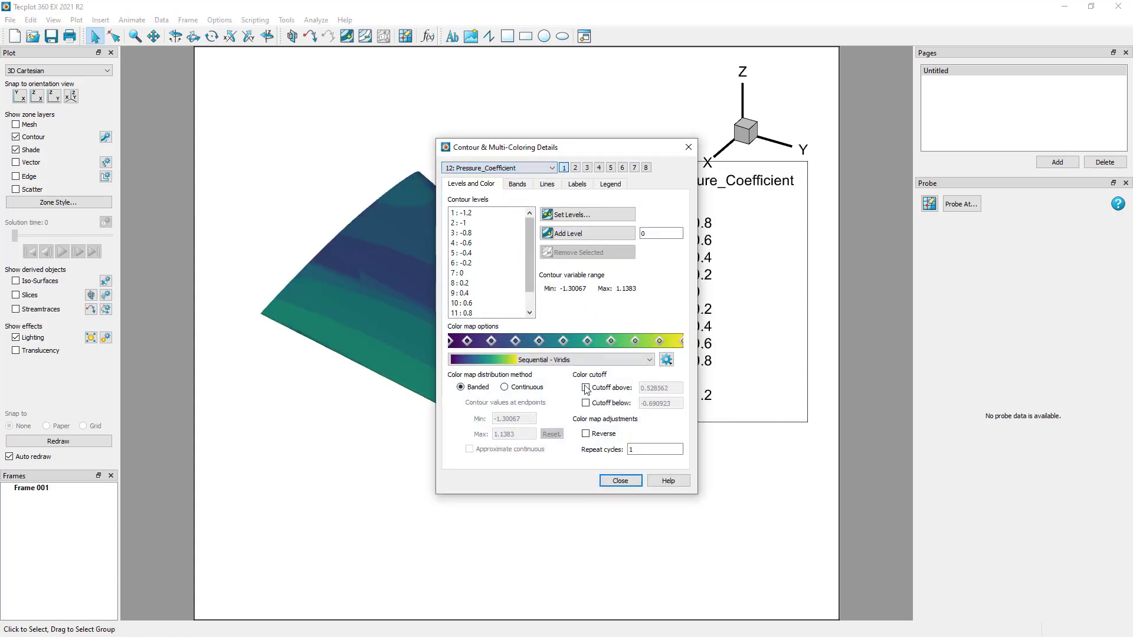
click(619, 480)
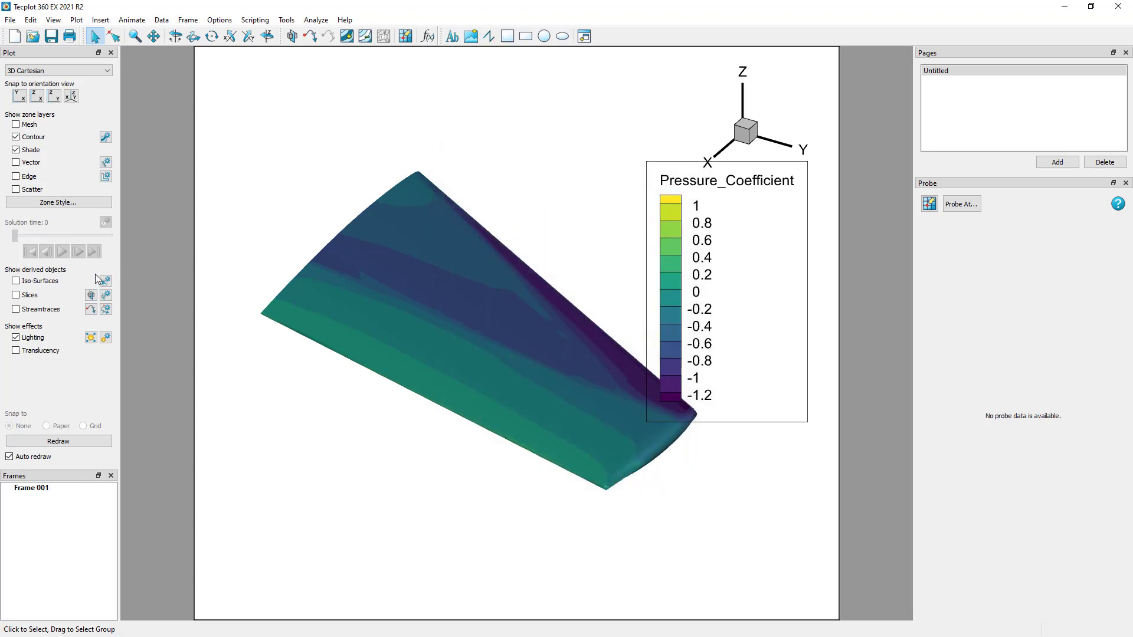
Enable slices and place a single Y-plane slice at 0.595 through the surface zones
click(16, 295)
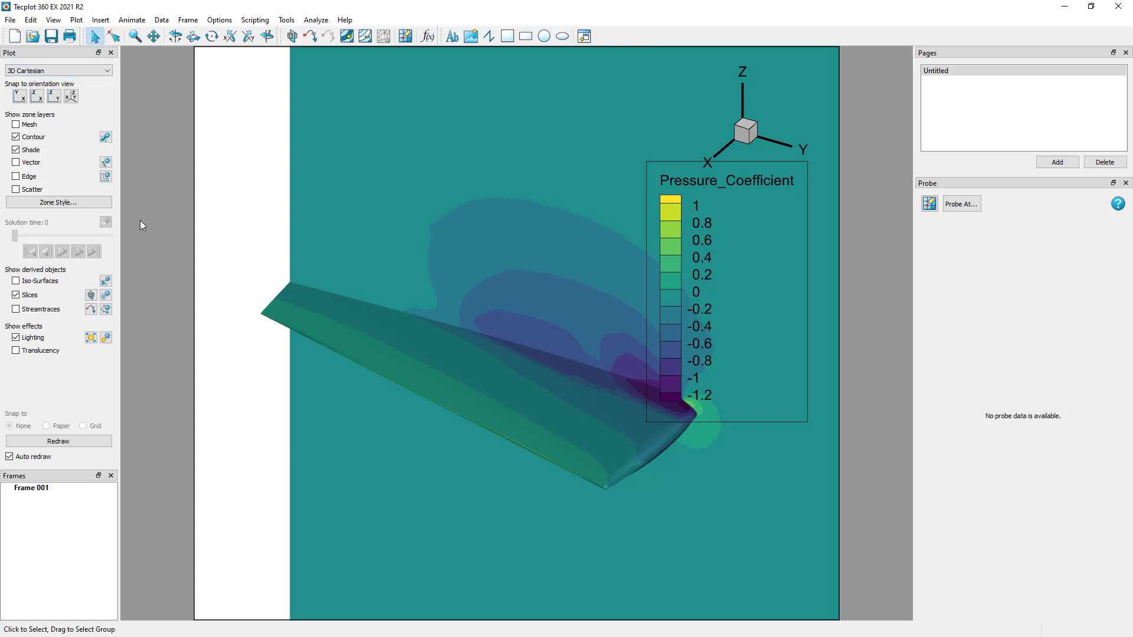
click(105, 295)
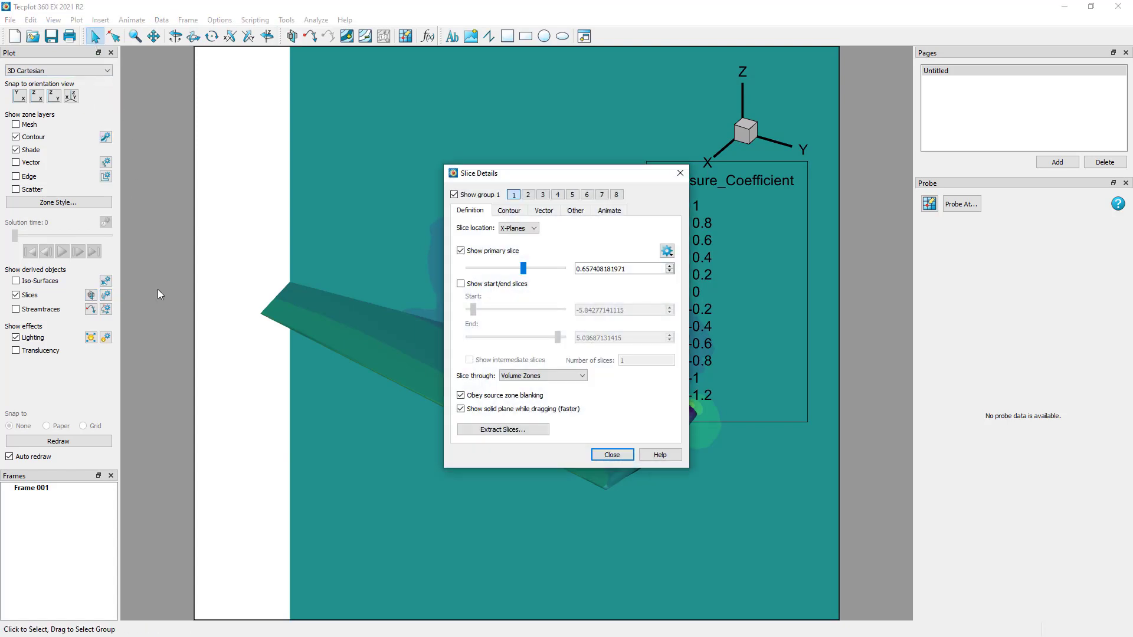
mouse_move(571, 242)
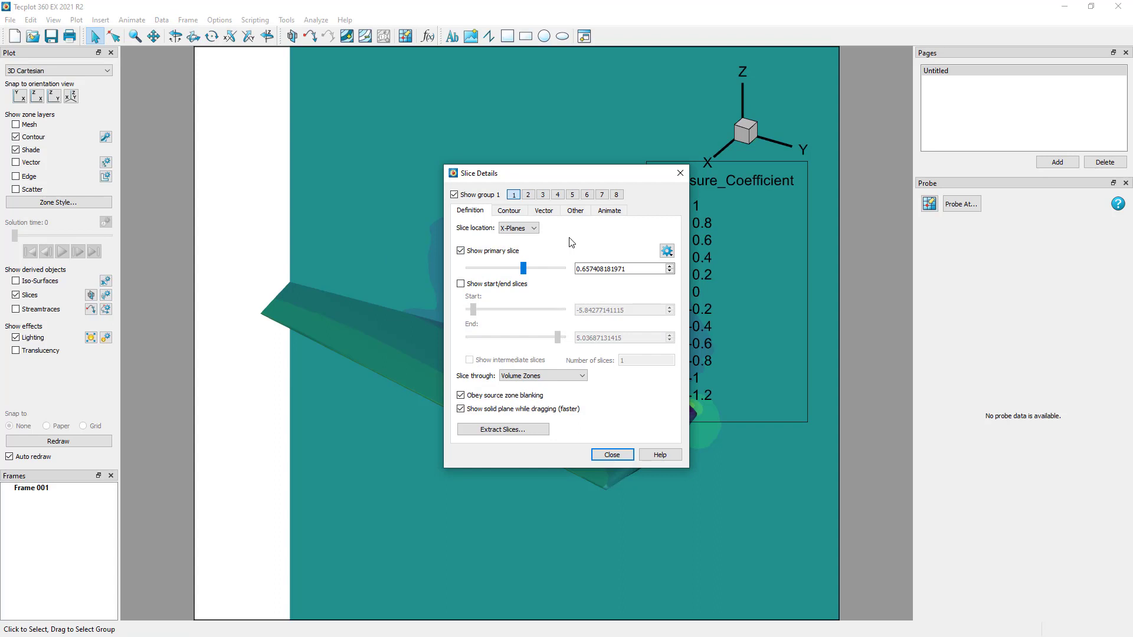
mouse_move(568, 241)
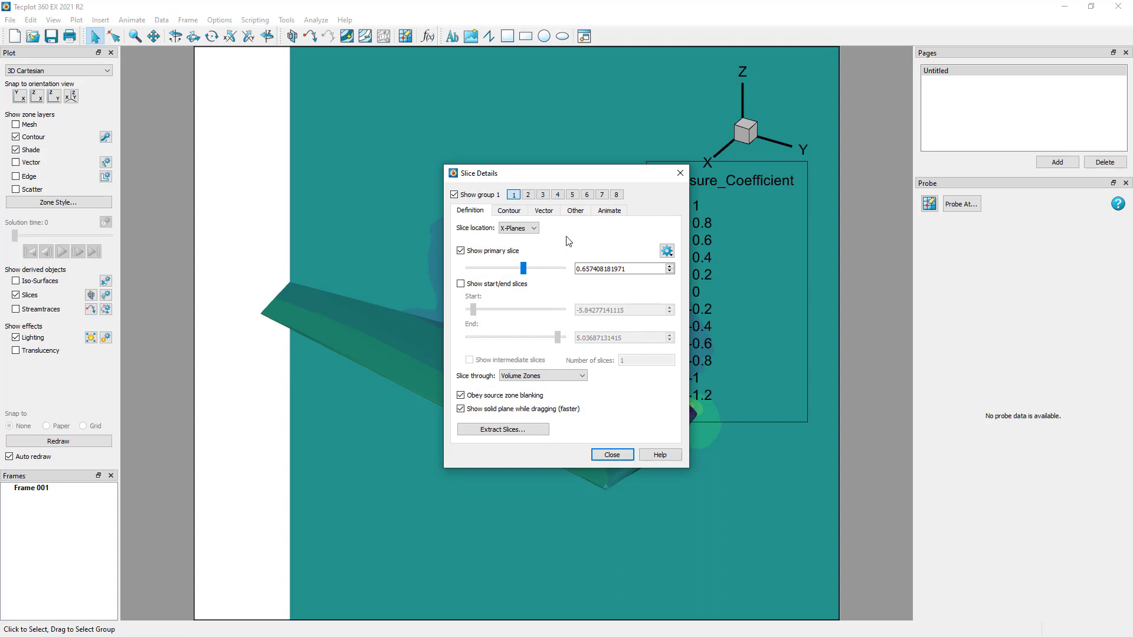
click(518, 228)
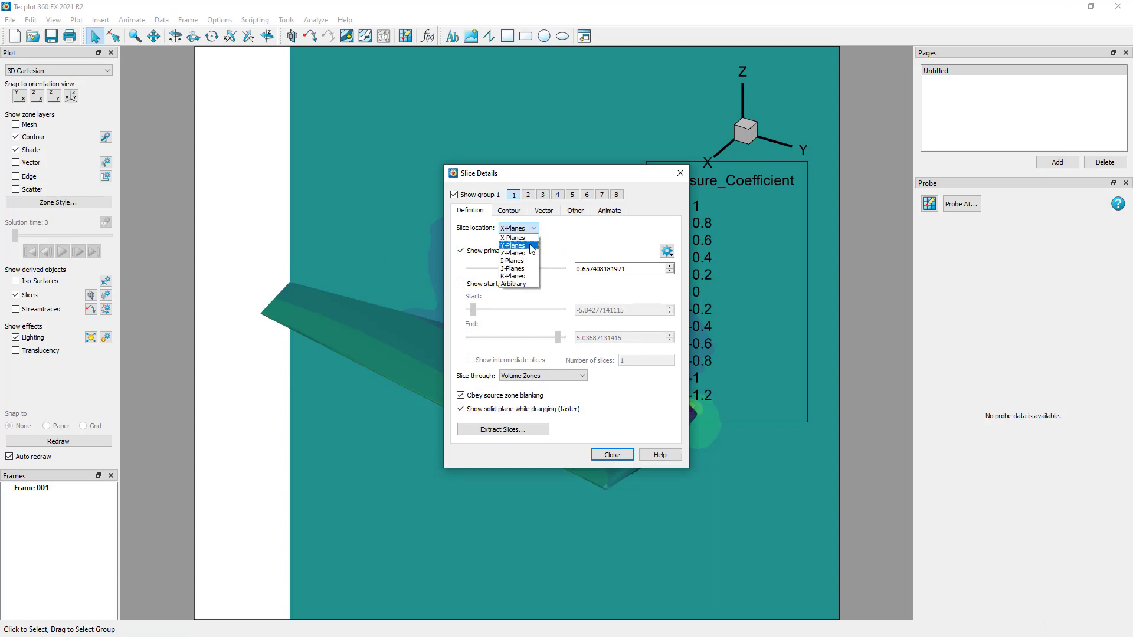
click(511, 245)
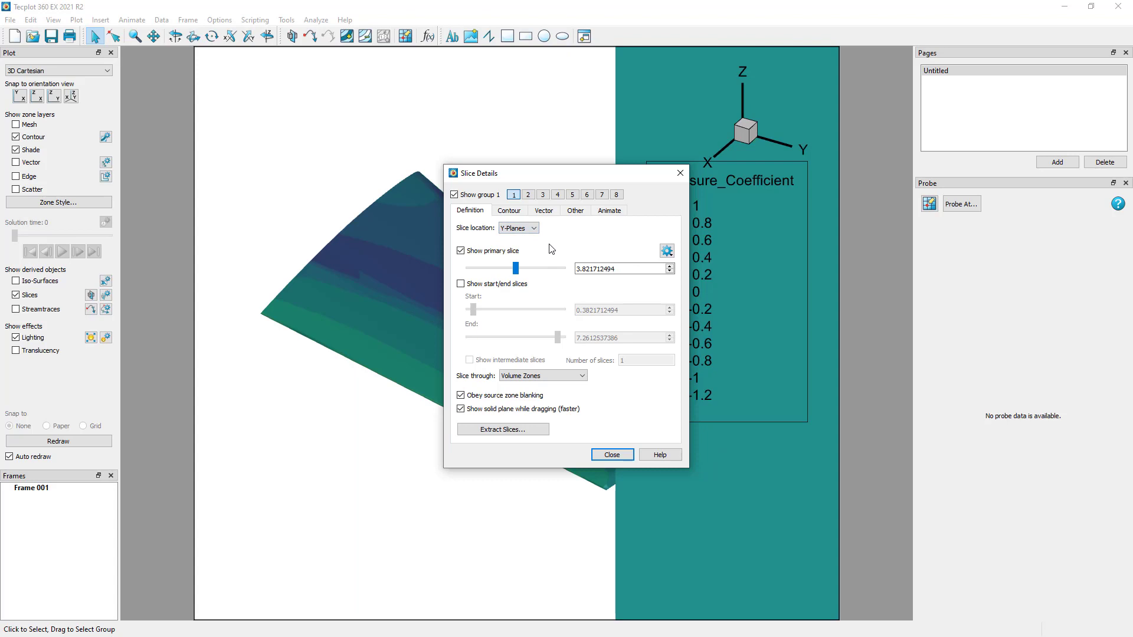
mouse_move(551, 280)
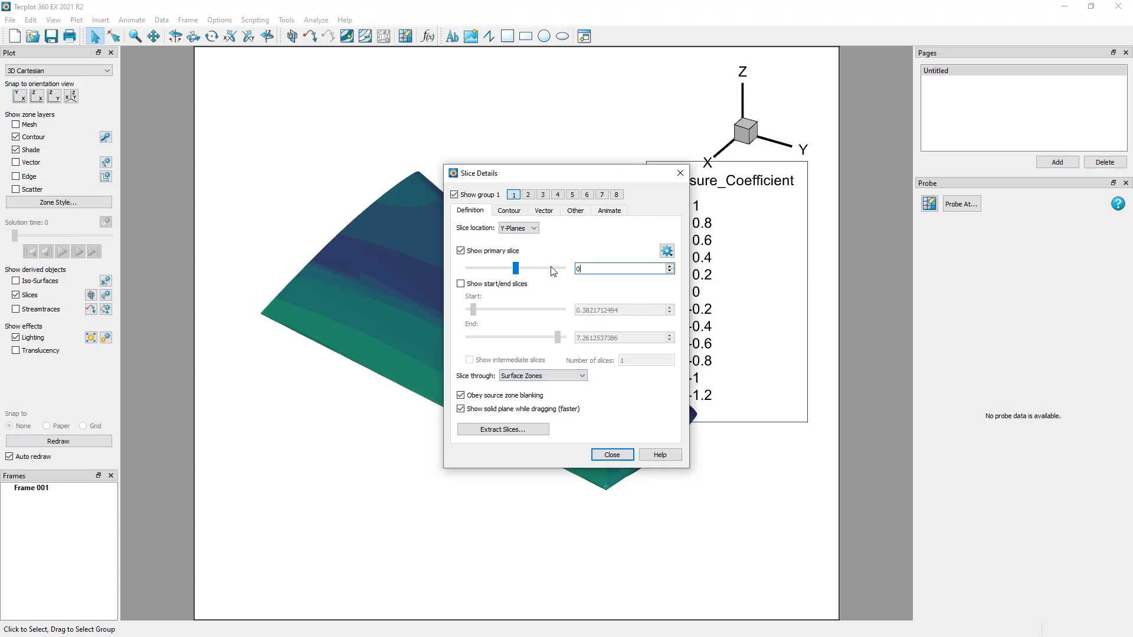
text(0.595)
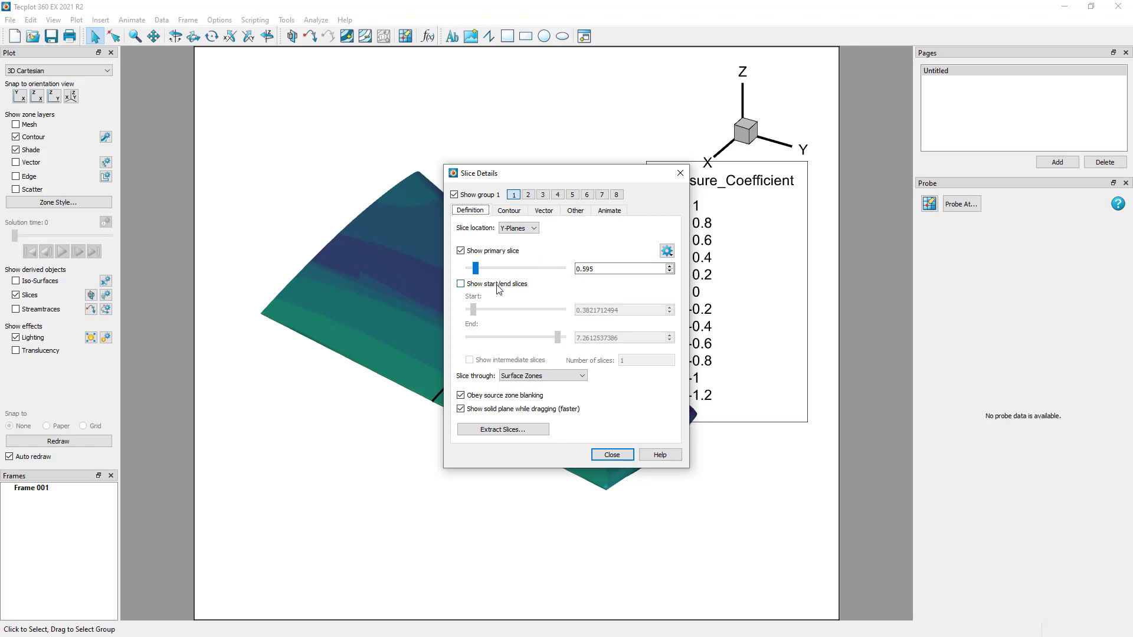
Try start/end and intermediate slices, then leave them off to keep one slice line
click(460, 283)
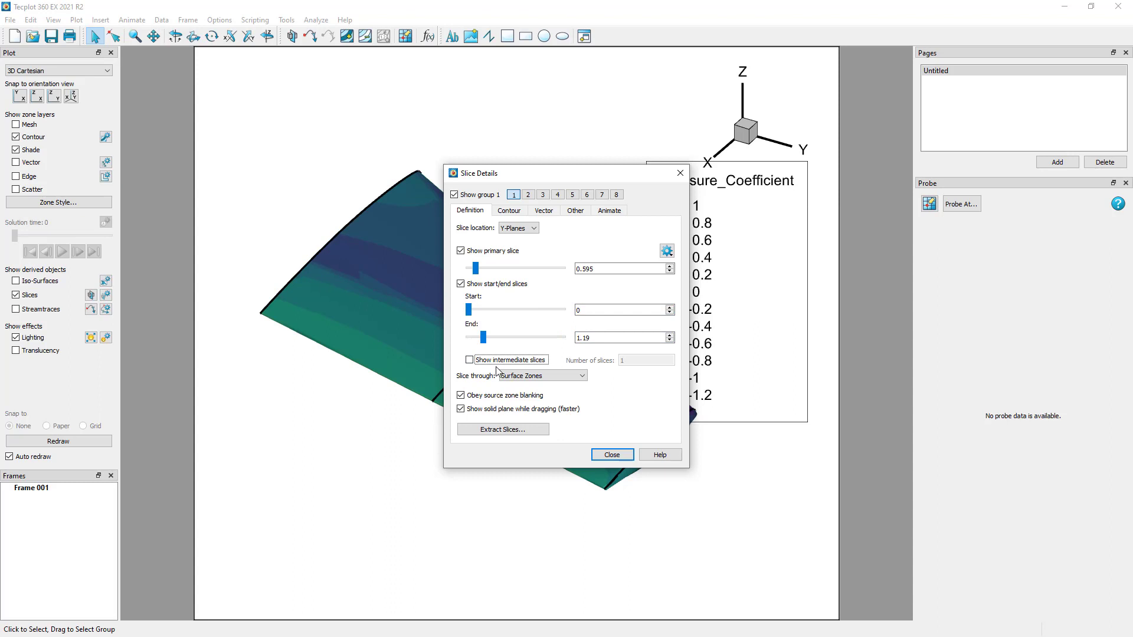
click(470, 360)
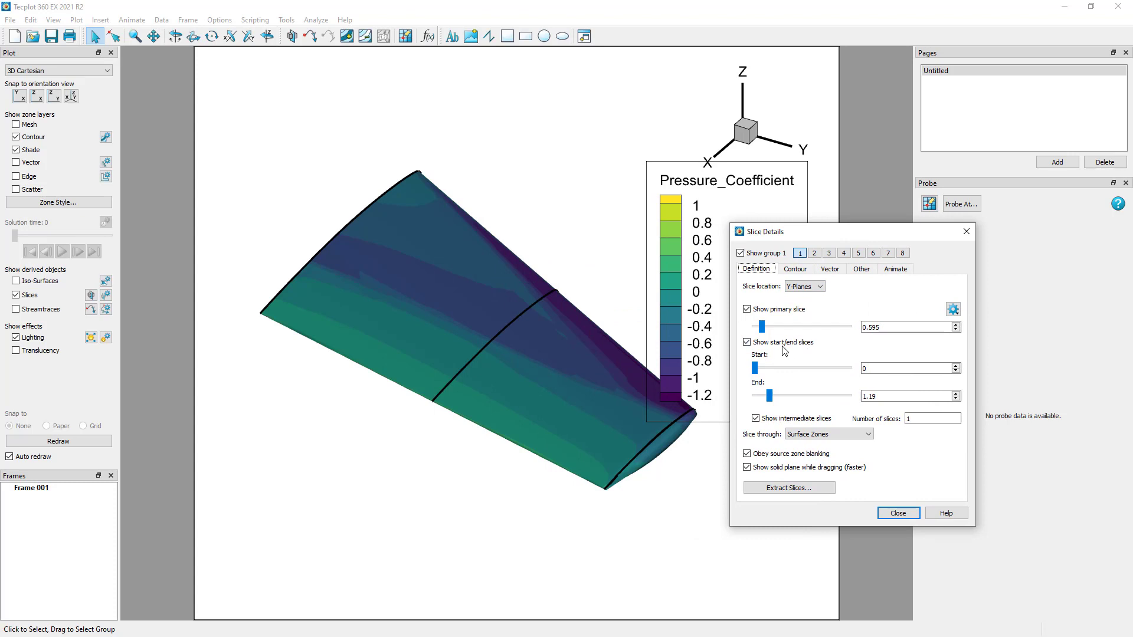
click(747, 342)
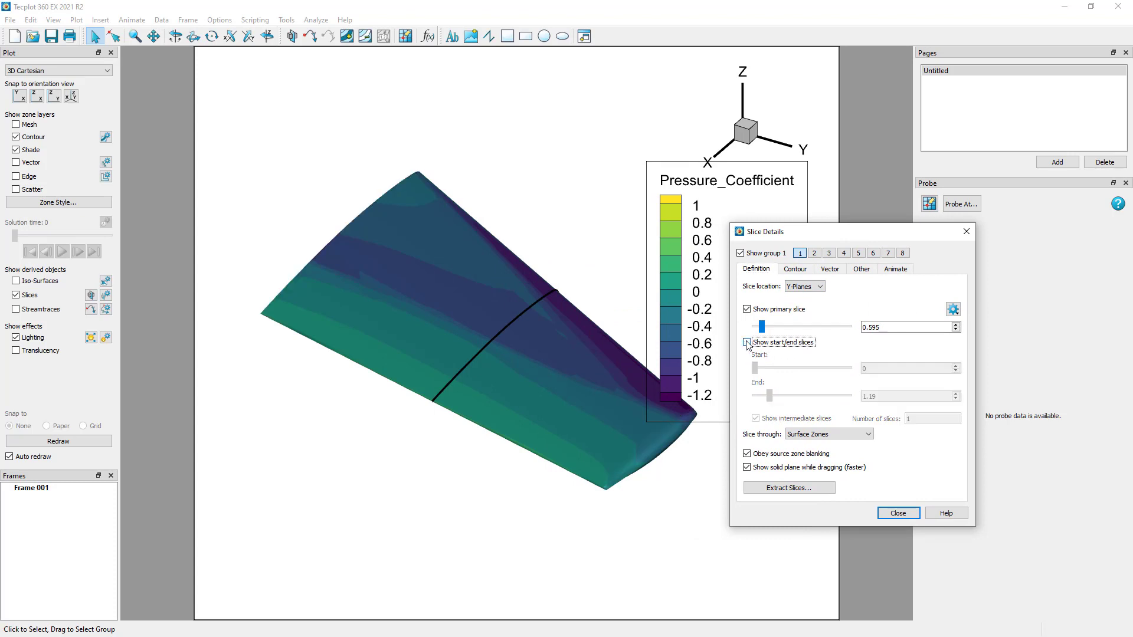
click(746, 342)
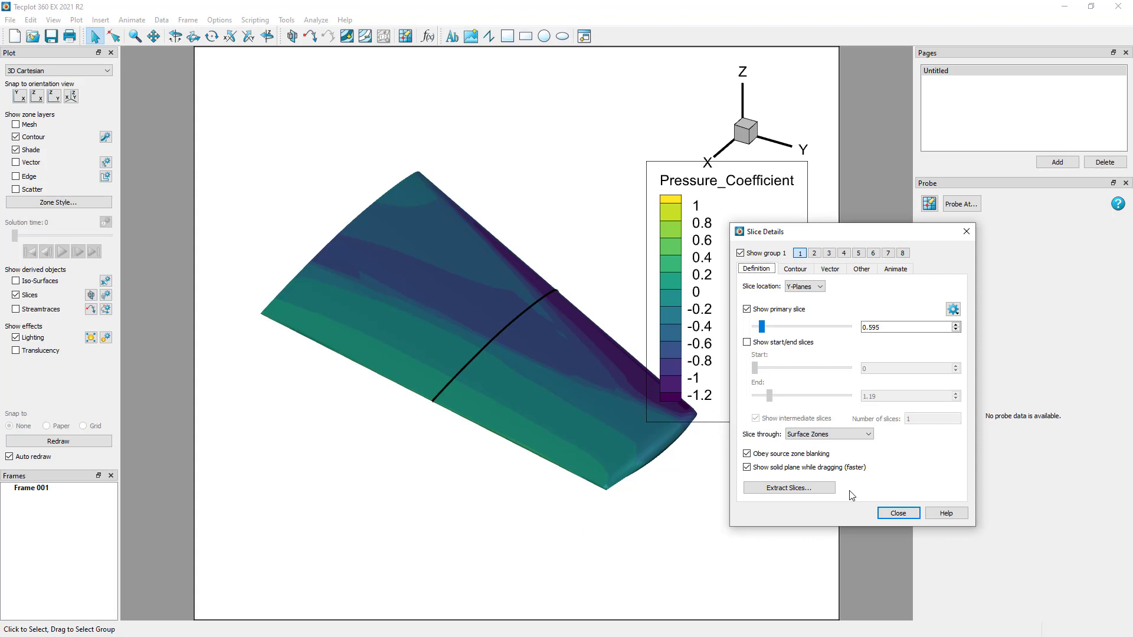
Extract slice group 1 as an I-ordered zone (one zone per slice) and confirm success
click(788, 487)
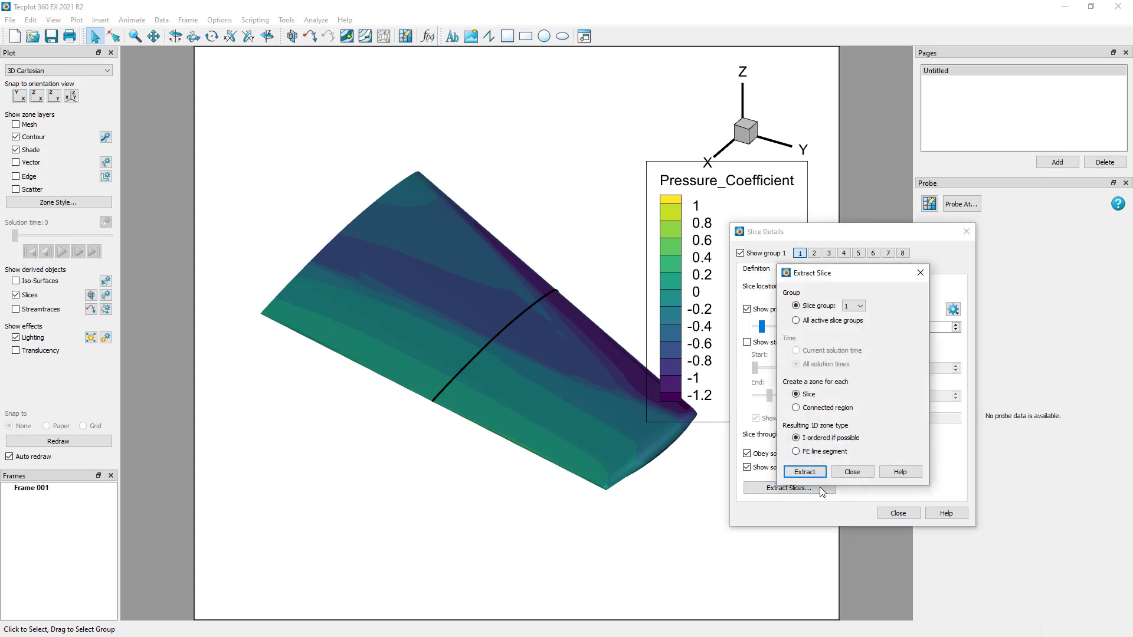
mouse_move(898, 347)
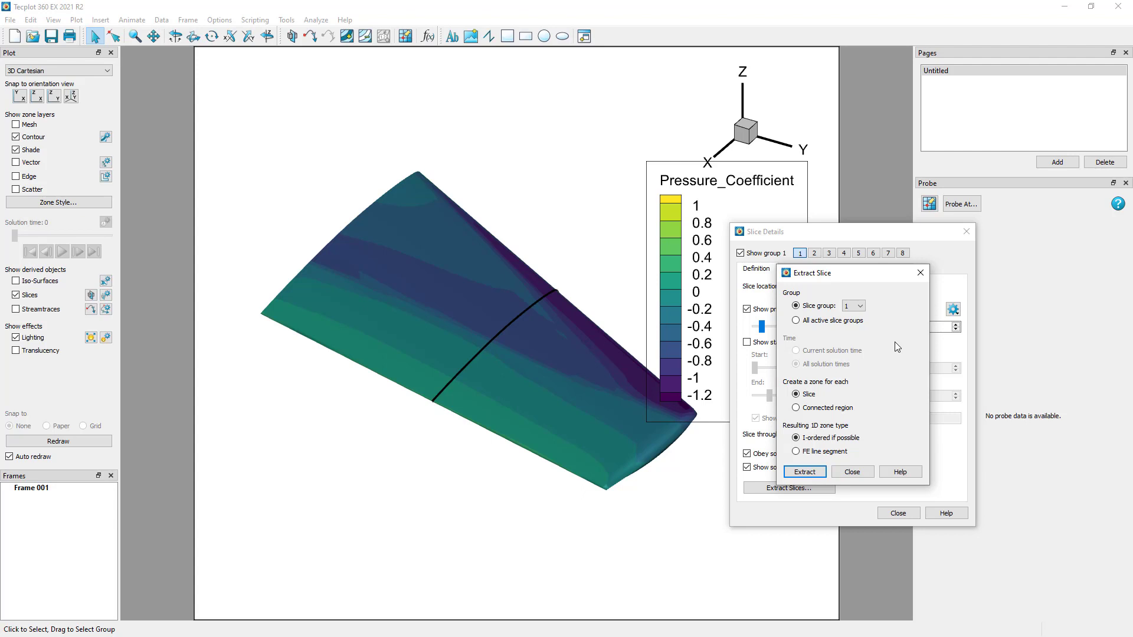
click(862, 306)
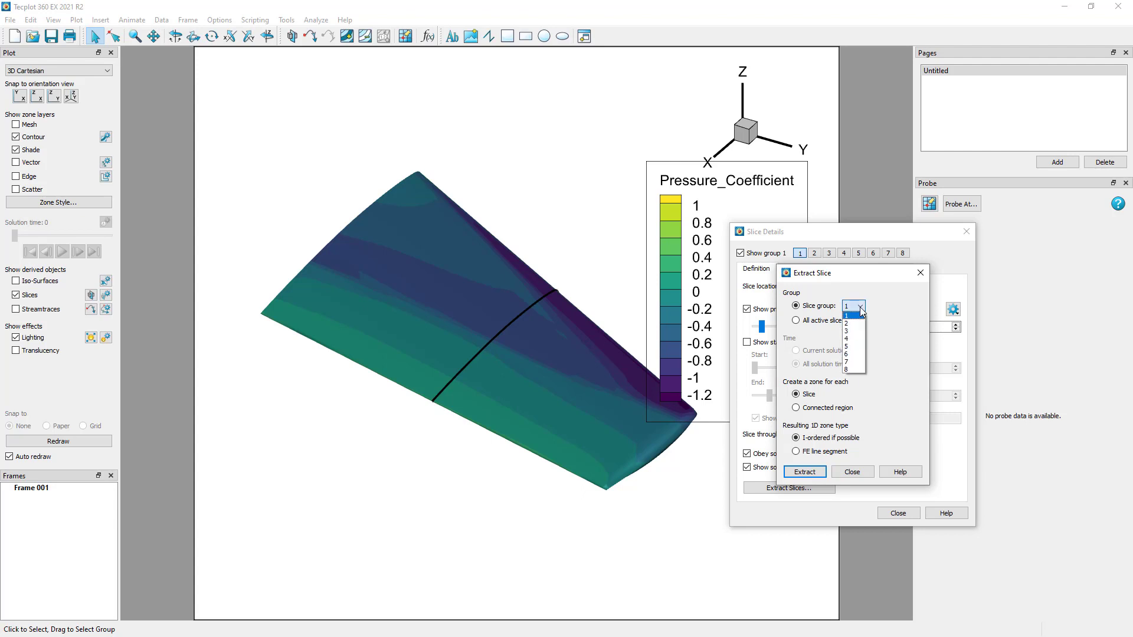
click(797, 320)
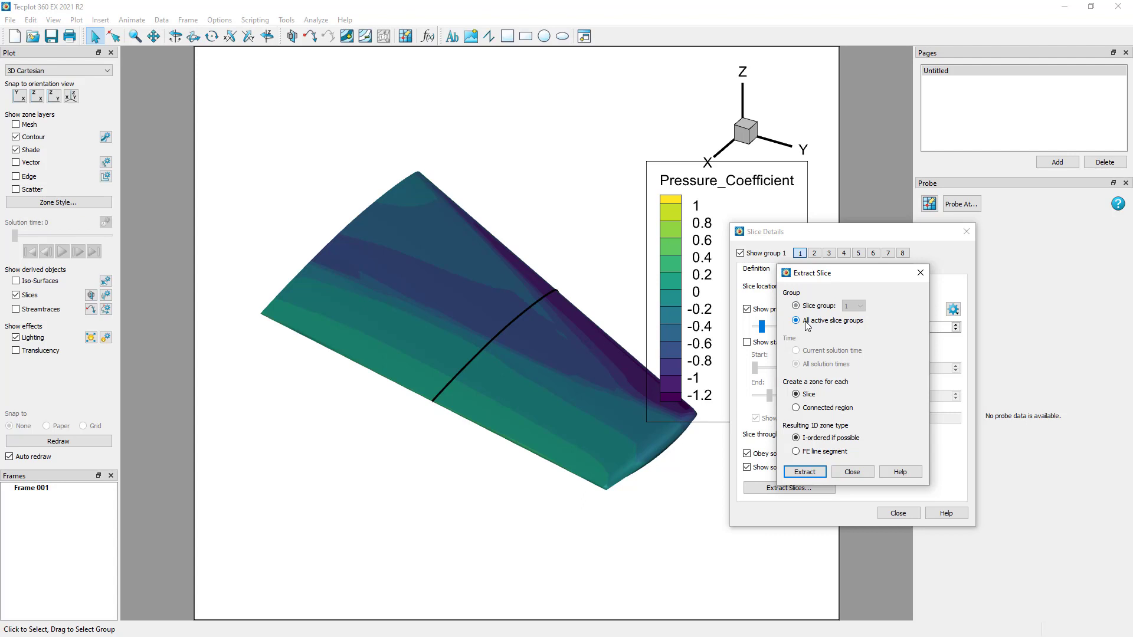
click(796, 304)
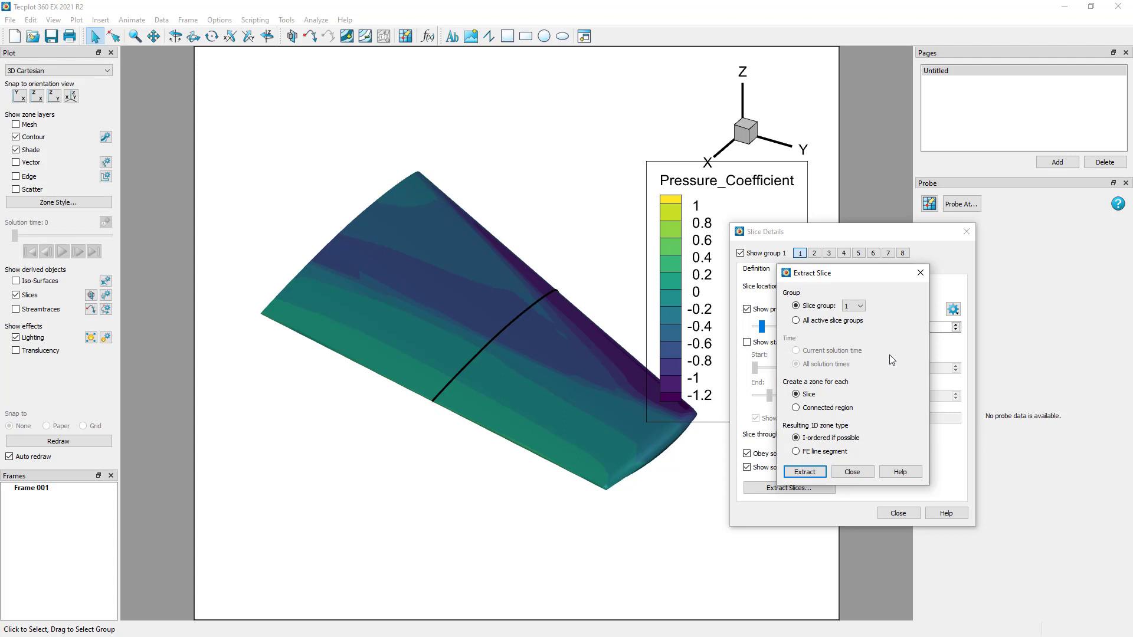
mouse_move(857, 405)
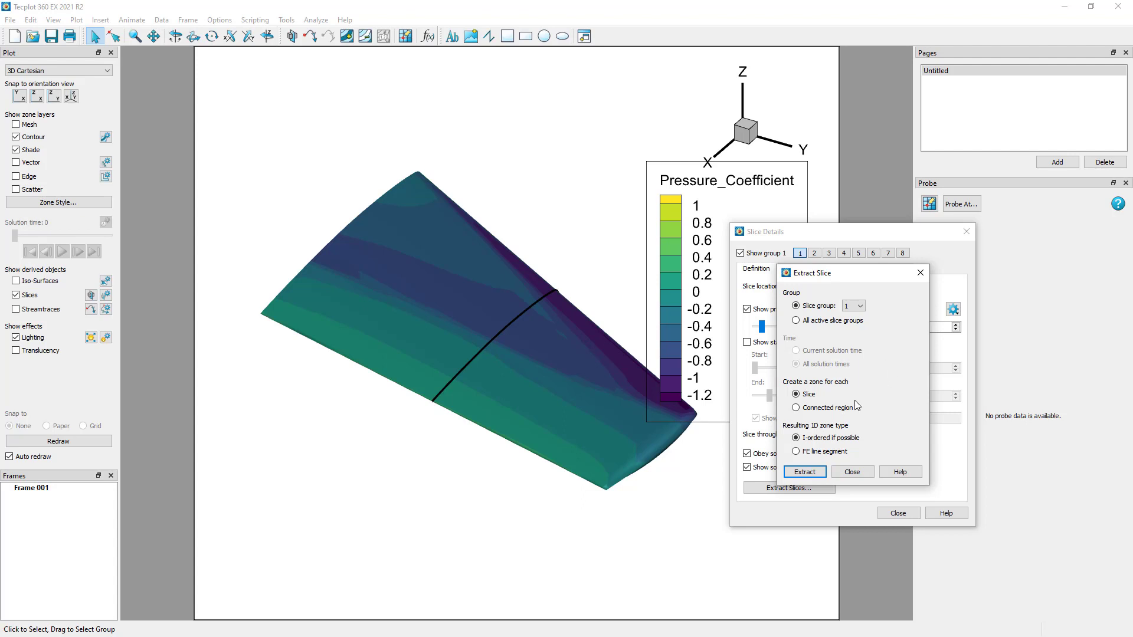
click(796, 407)
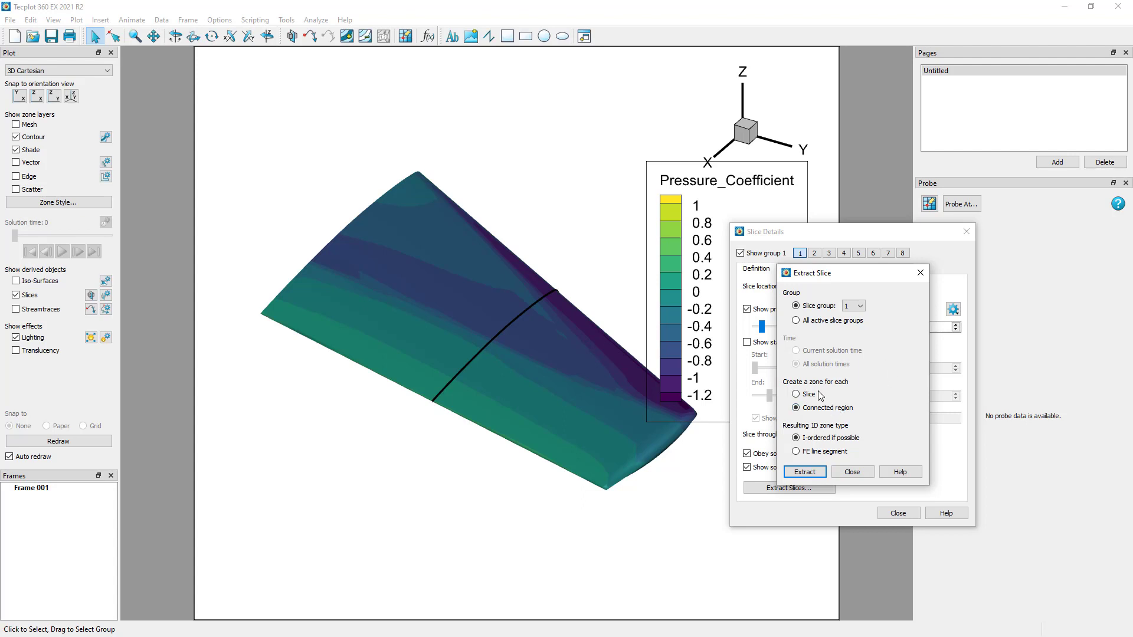
click(797, 394)
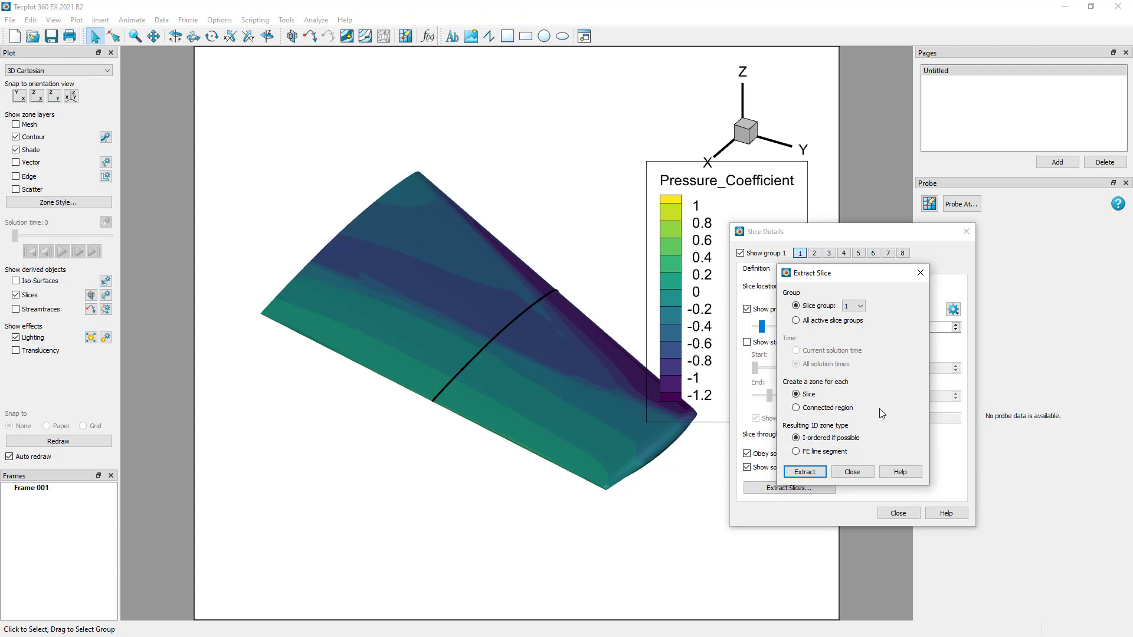
click(796, 452)
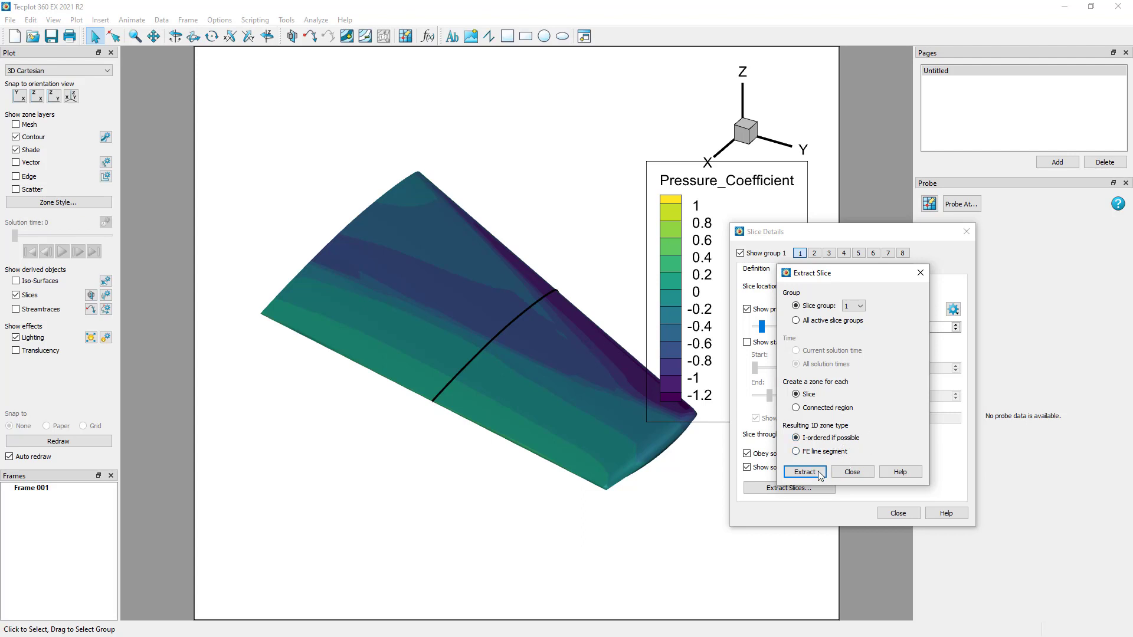
click(804, 472)
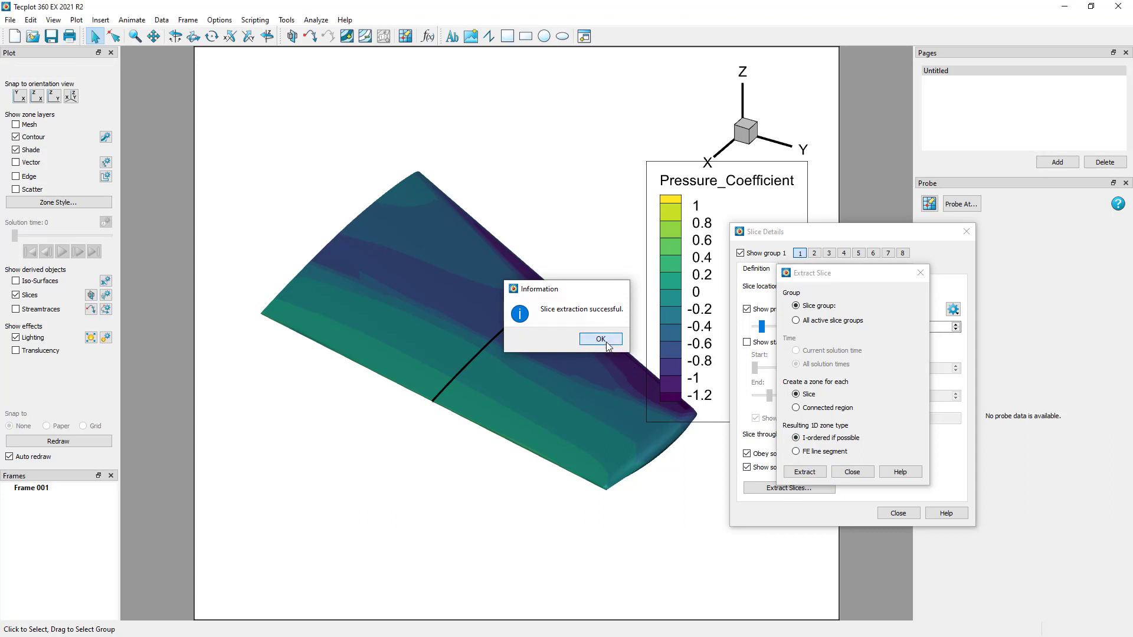
In a new frame set the plot type to XY Line and map just the one slice zone
click(600, 340)
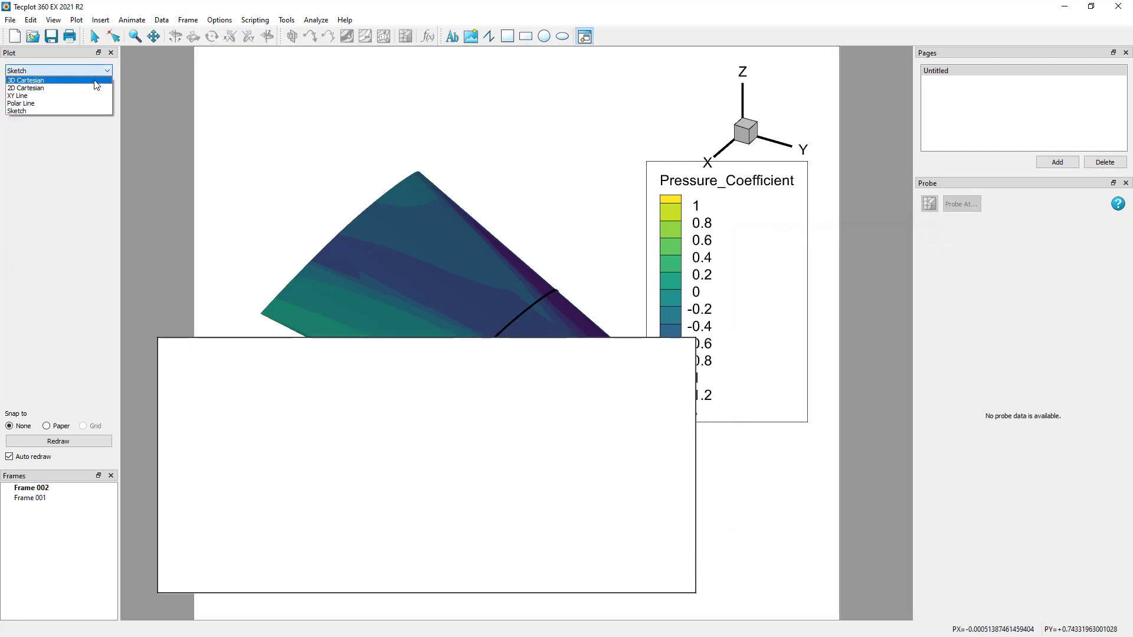
click(20, 95)
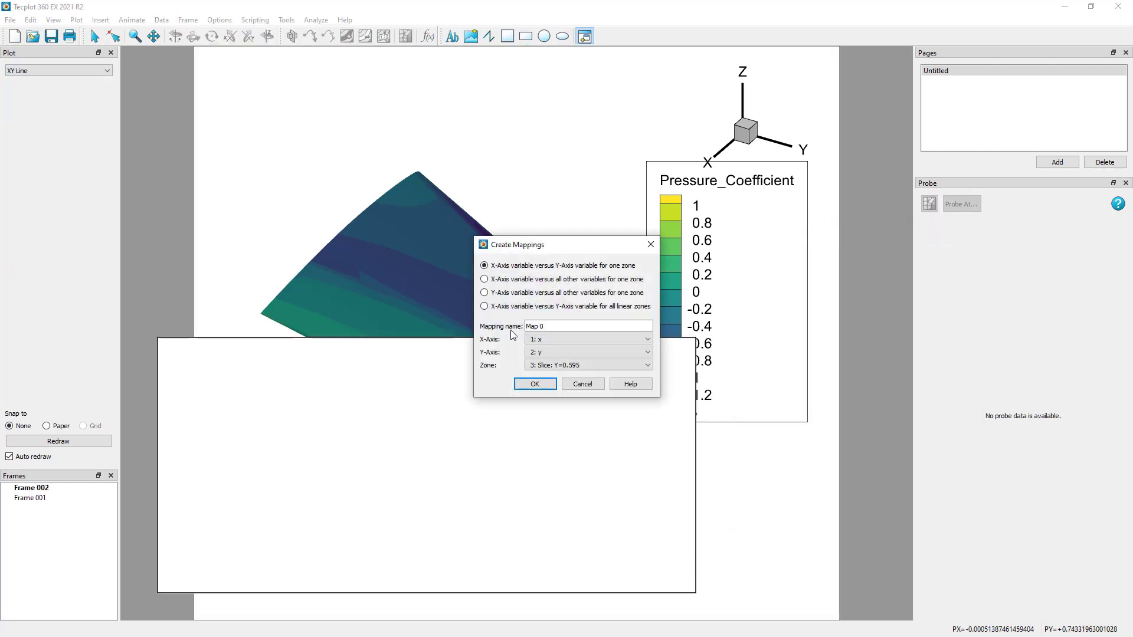
click(484, 306)
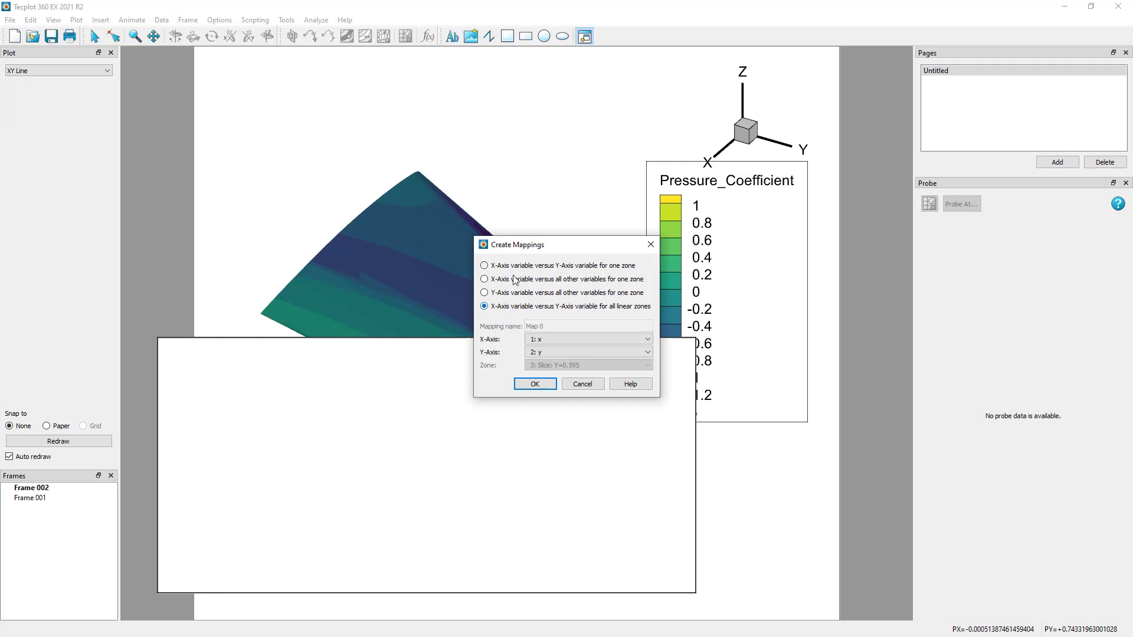
click(484, 266)
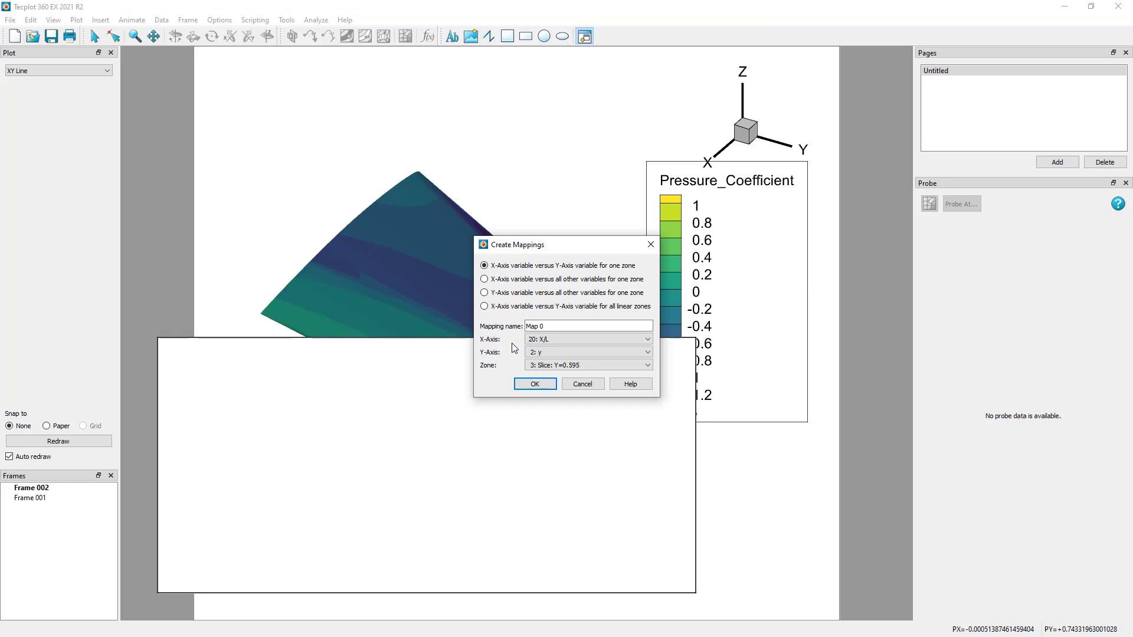
mouse_move(527, 353)
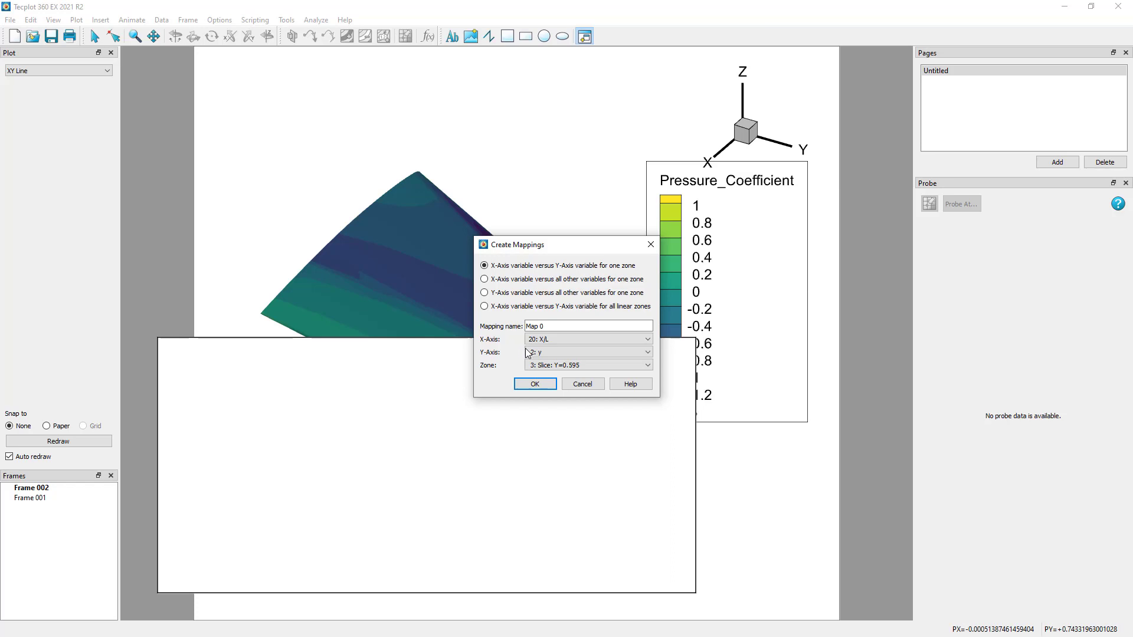
Map Pressure_Coefficient versus X/L for the Slice: Y=0.595 zone
click(587, 353)
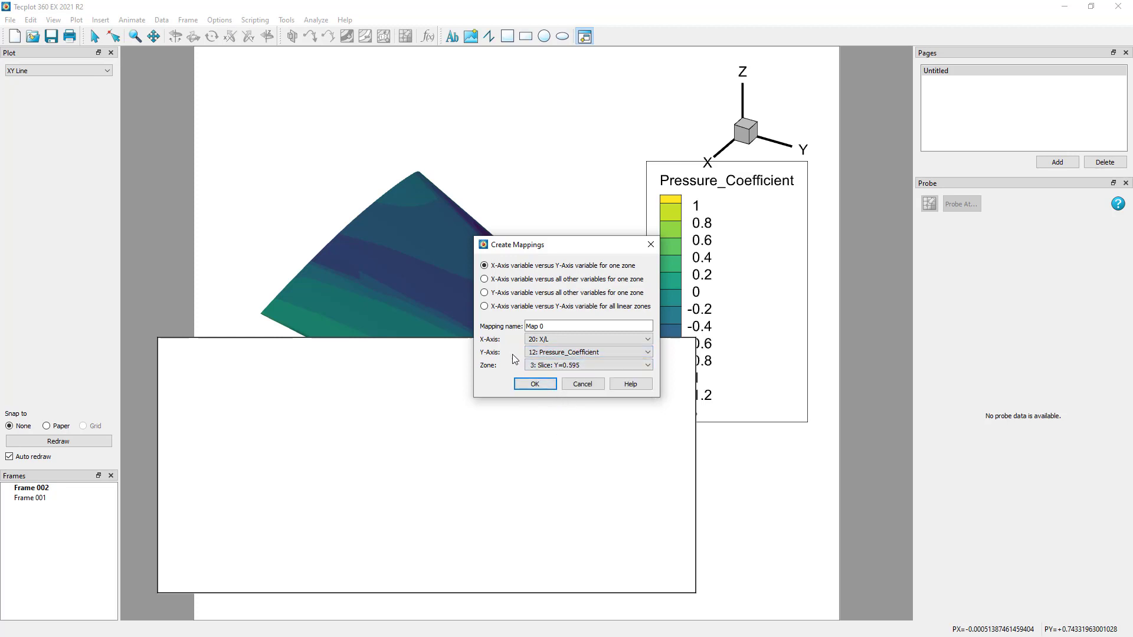
click(588, 325)
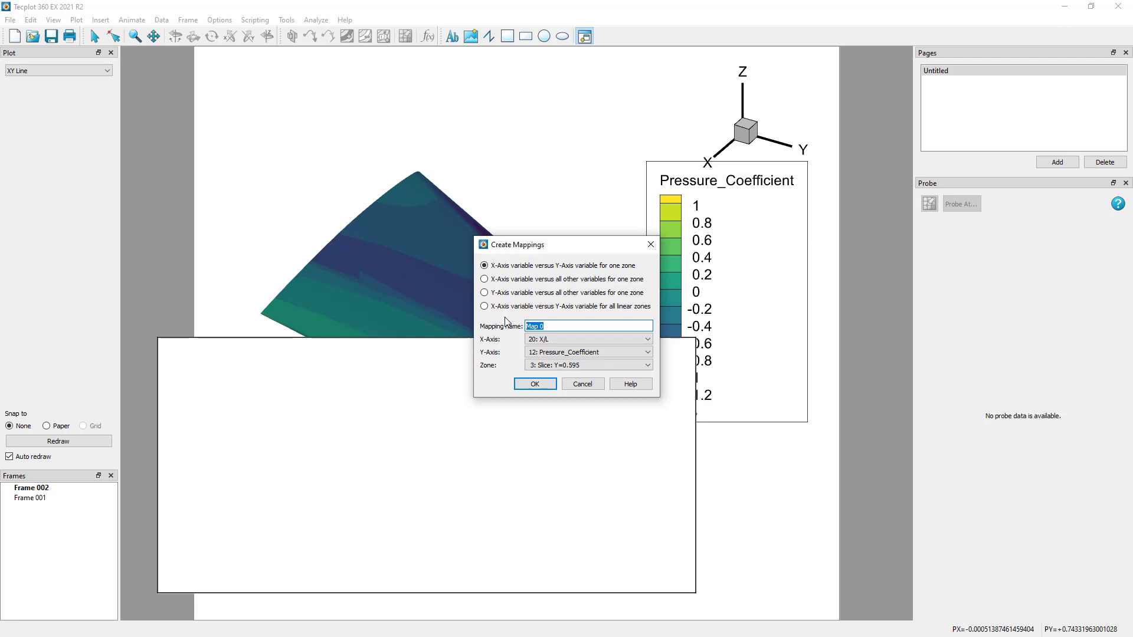
mouse_move(518, 360)
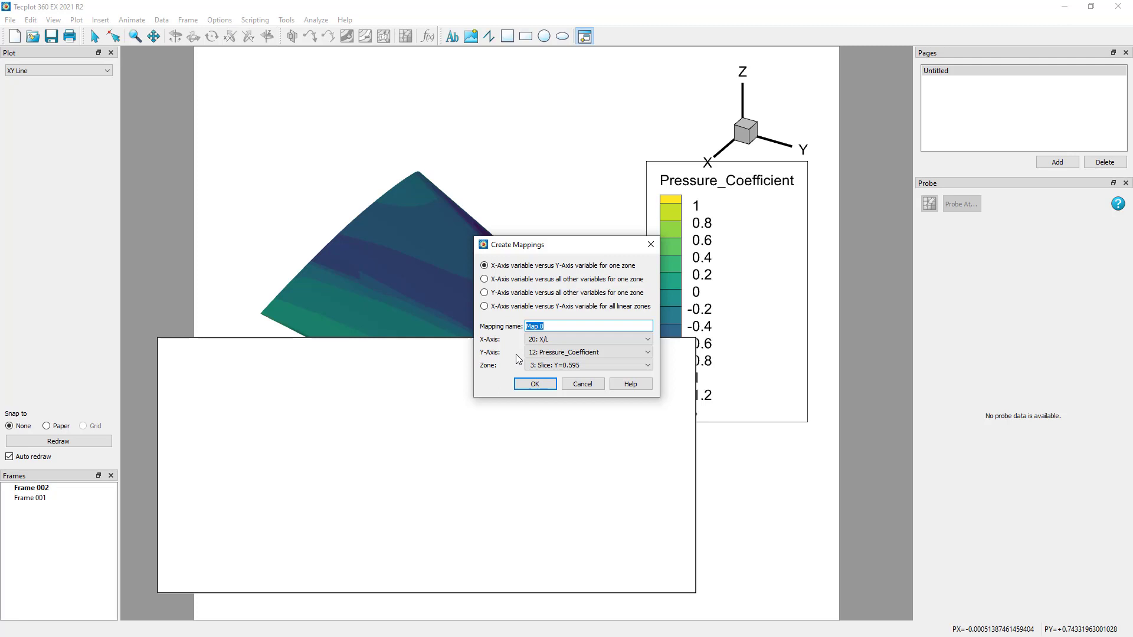
click(534, 384)
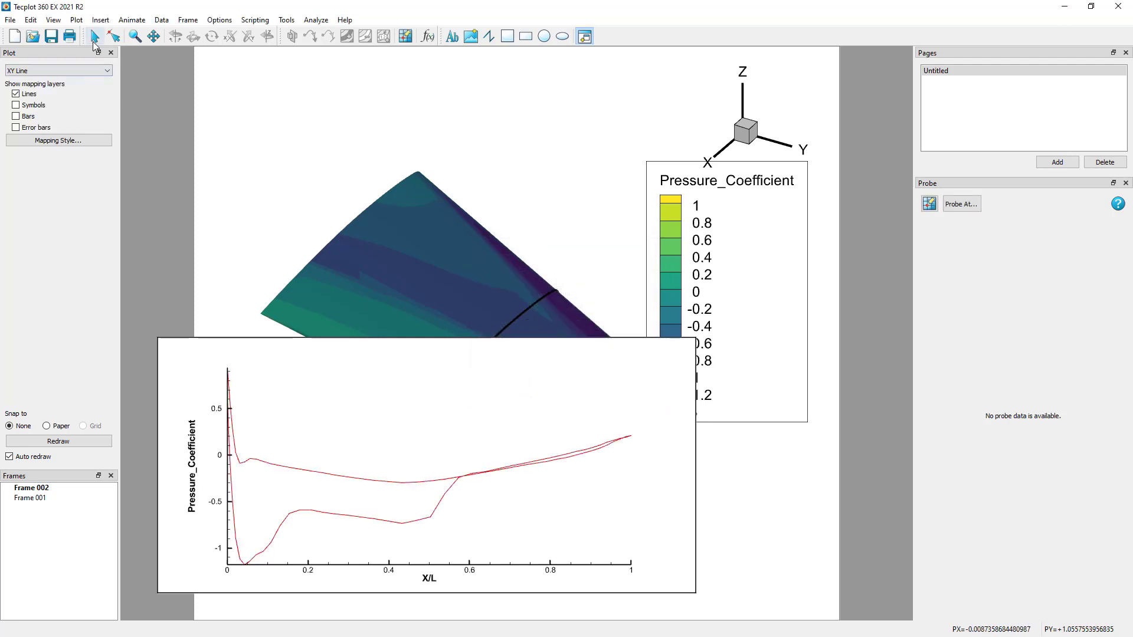
Reverse the Pressure_Coefficient axis direction so negative Cp runs toward the top
click(95, 37)
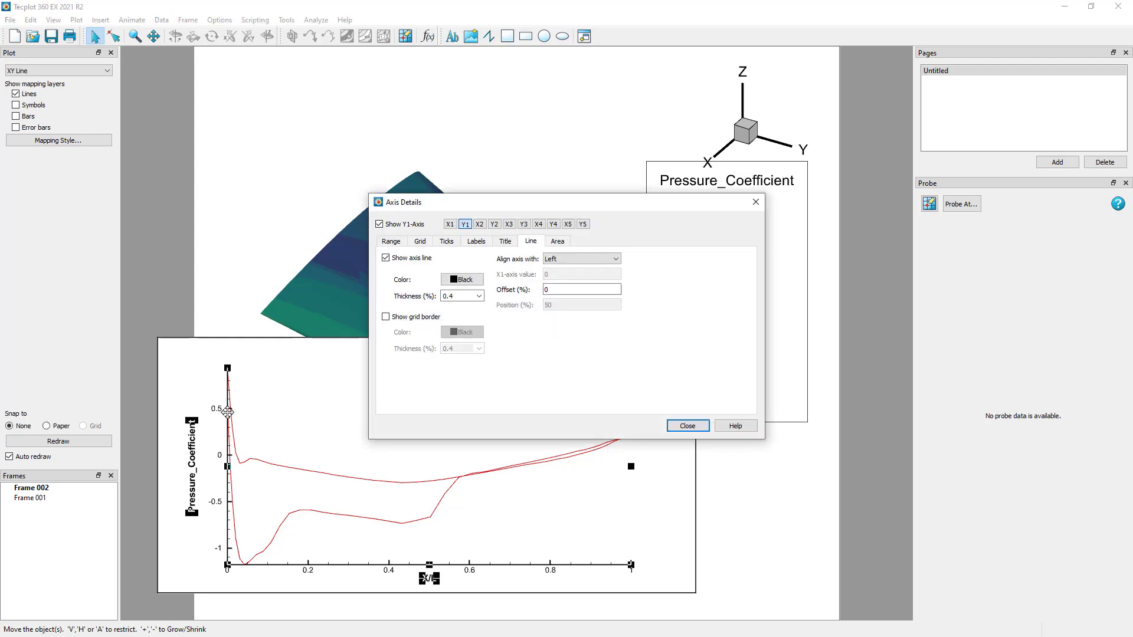
mouse_move(217, 361)
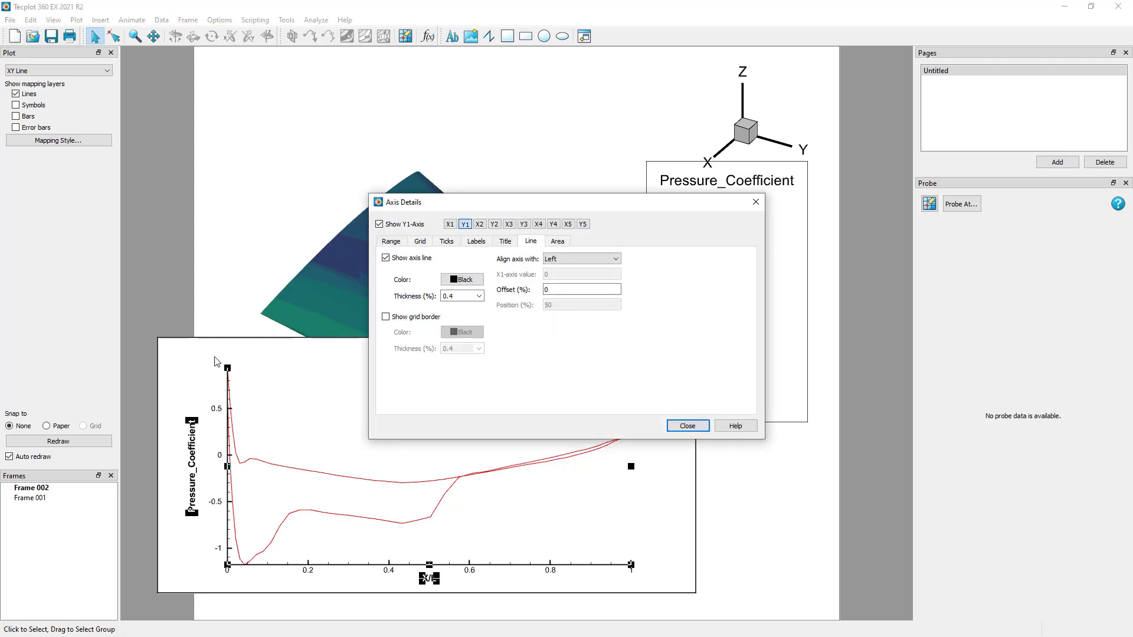
click(75, 20)
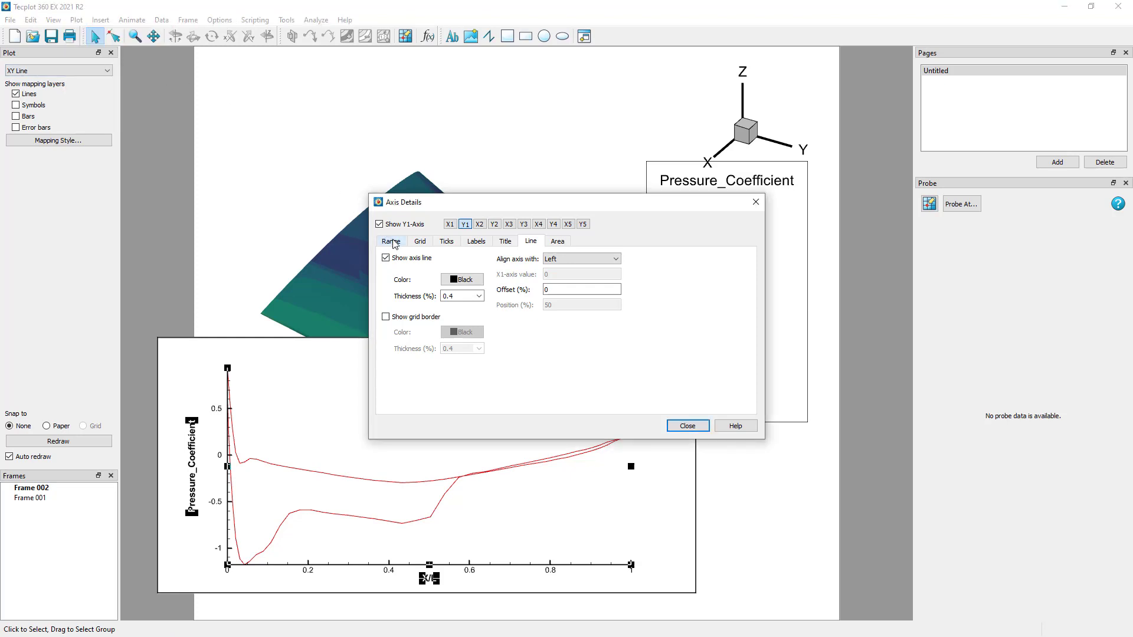
click(391, 241)
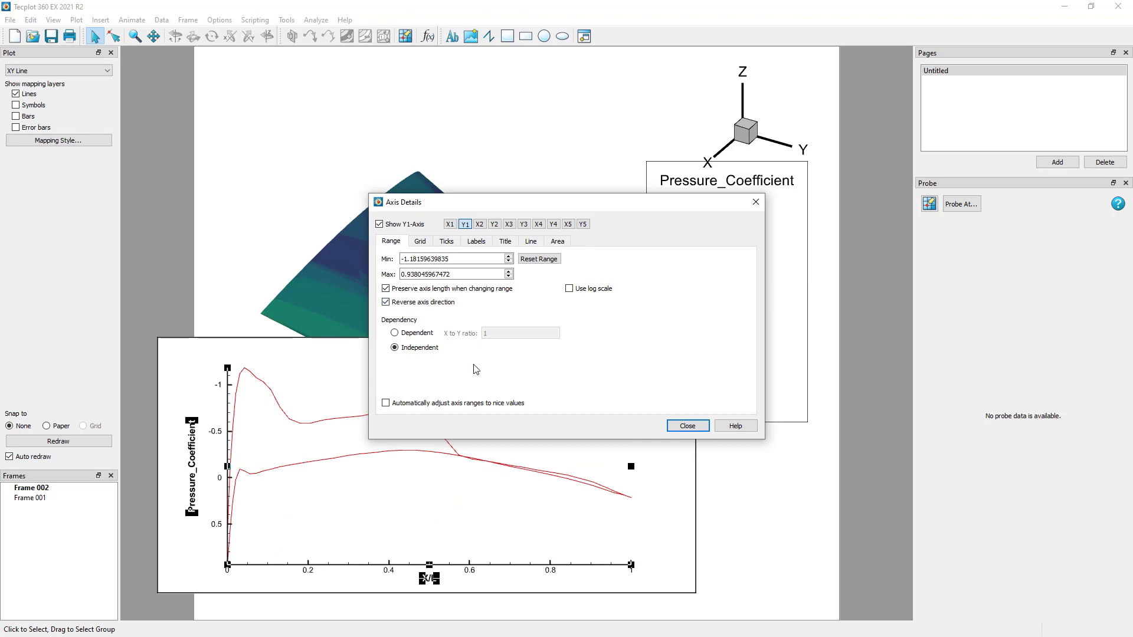
mouse_move(686, 427)
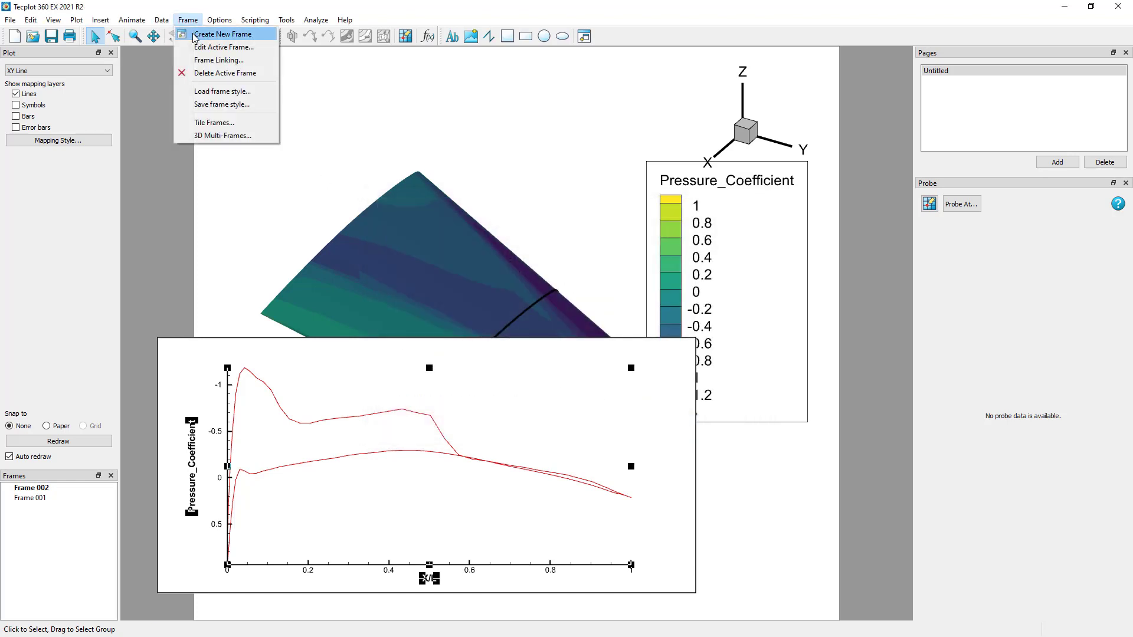
Tile the wing frame above the Cp versus X/L plot frame and recolor the Cp curve
click(214, 122)
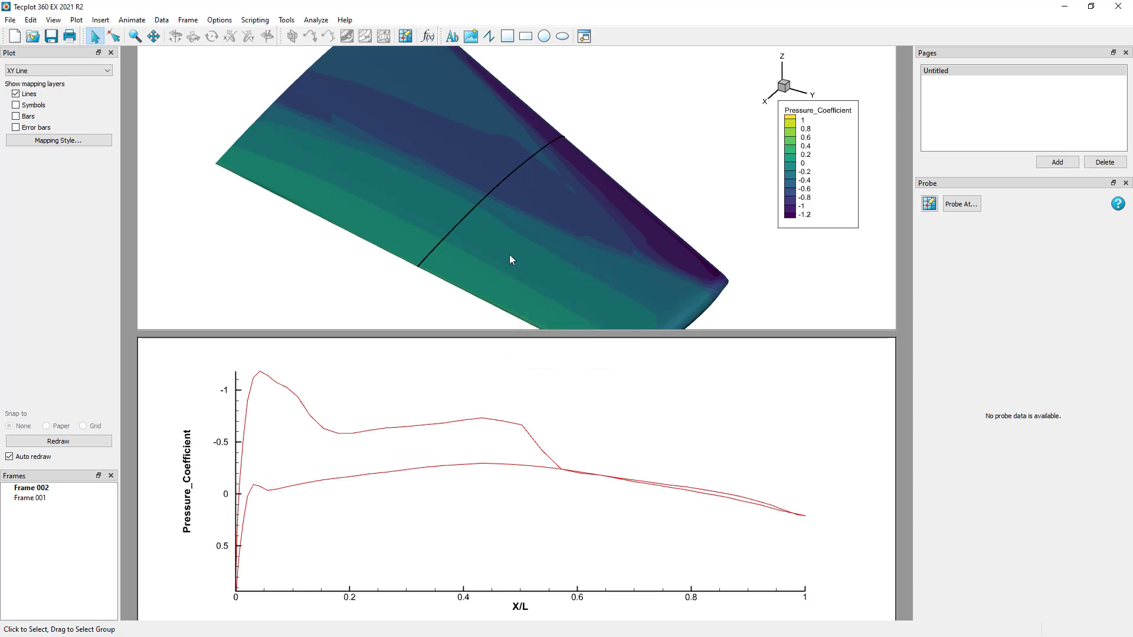
click(31, 498)
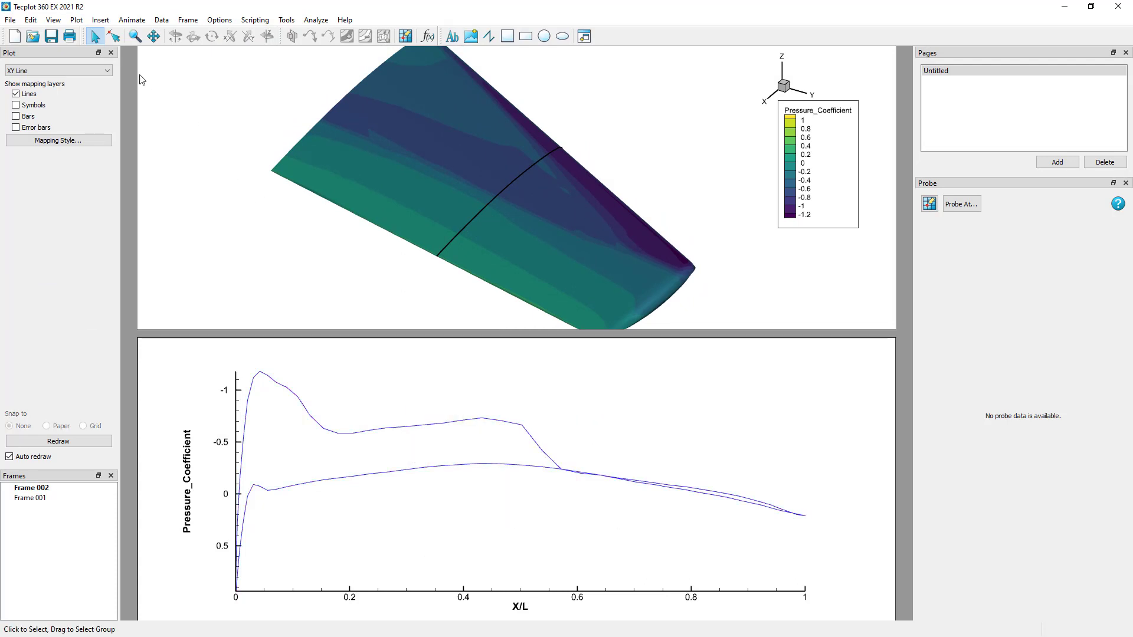
Show an outlined line legend on the Cp plot
click(75, 20)
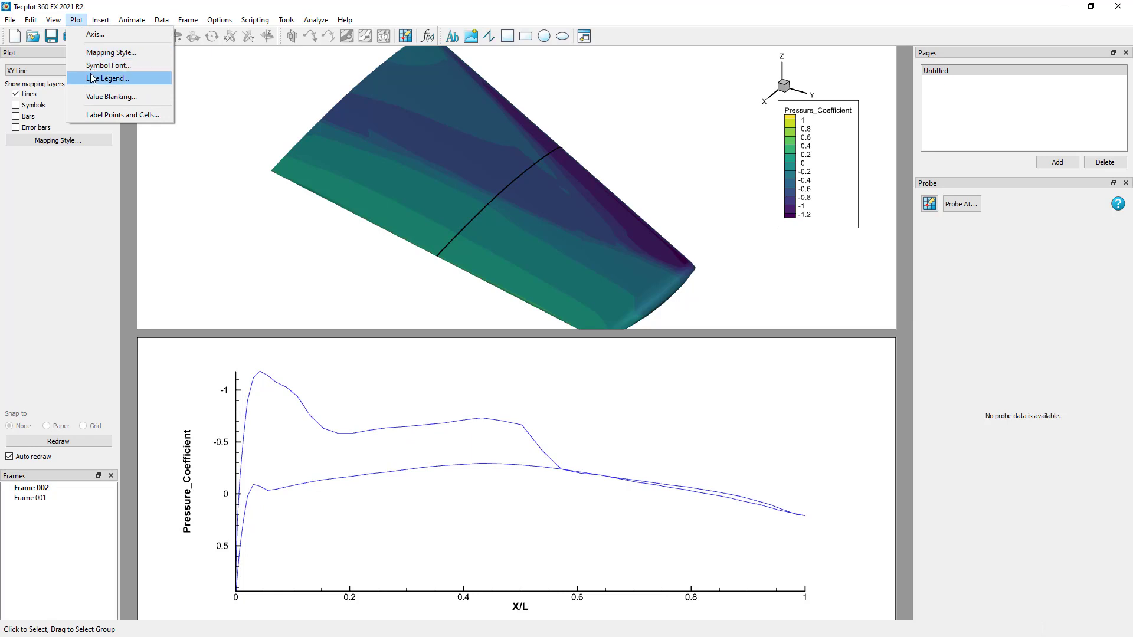
click(108, 77)
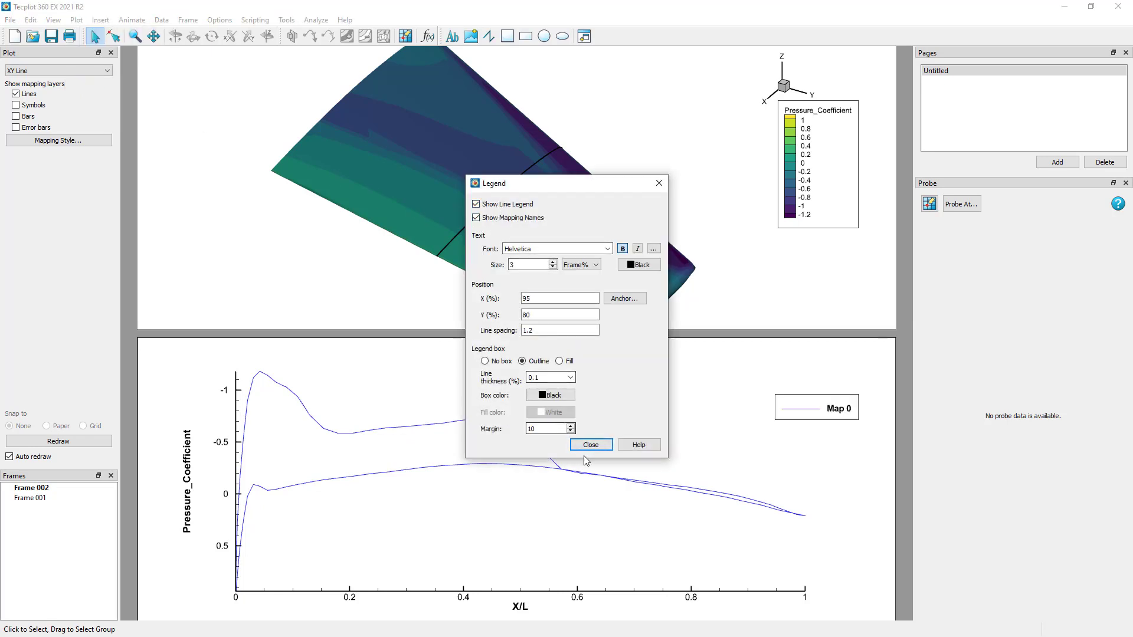
click(590, 445)
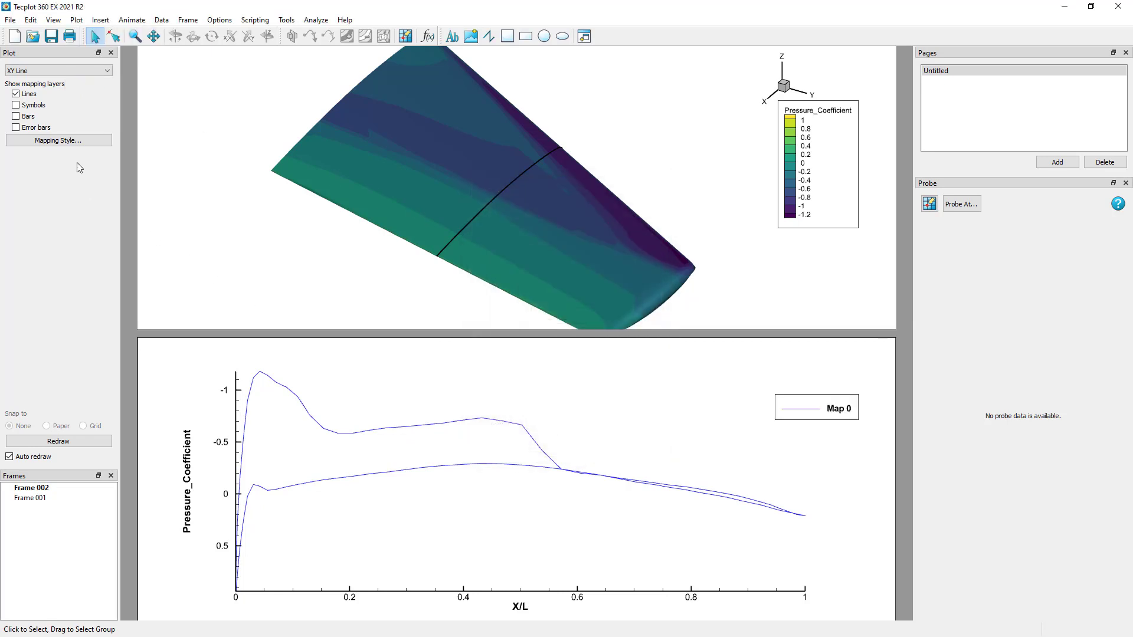
Name the mapping &ZN& so the legend reads Slice: Y=0.595
click(58, 140)
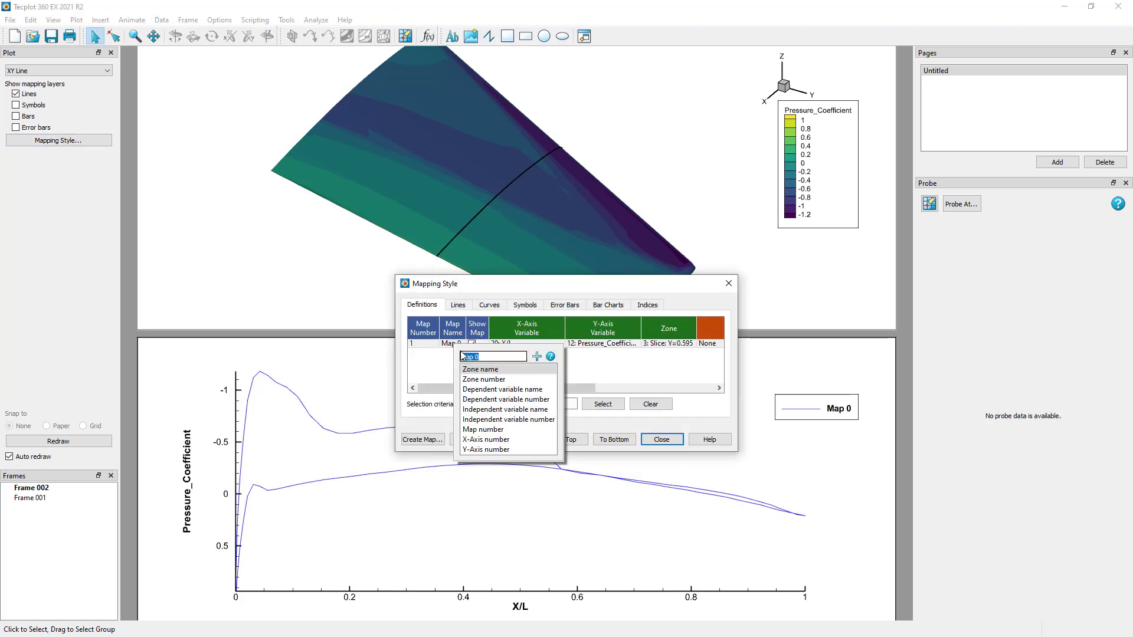
click(481, 370)
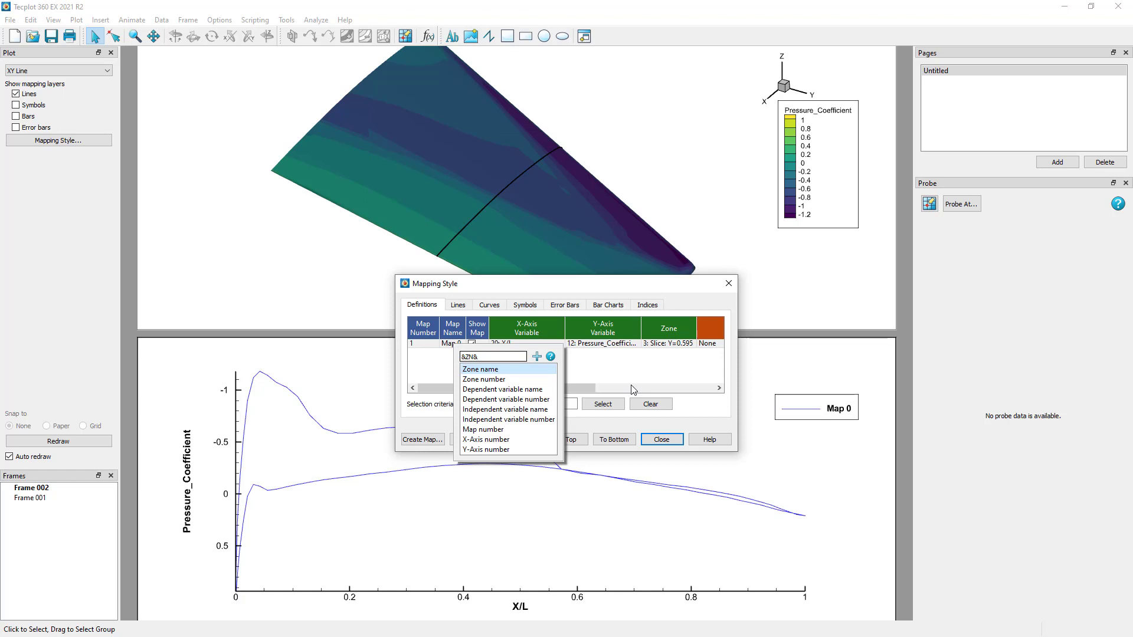
click(659, 439)
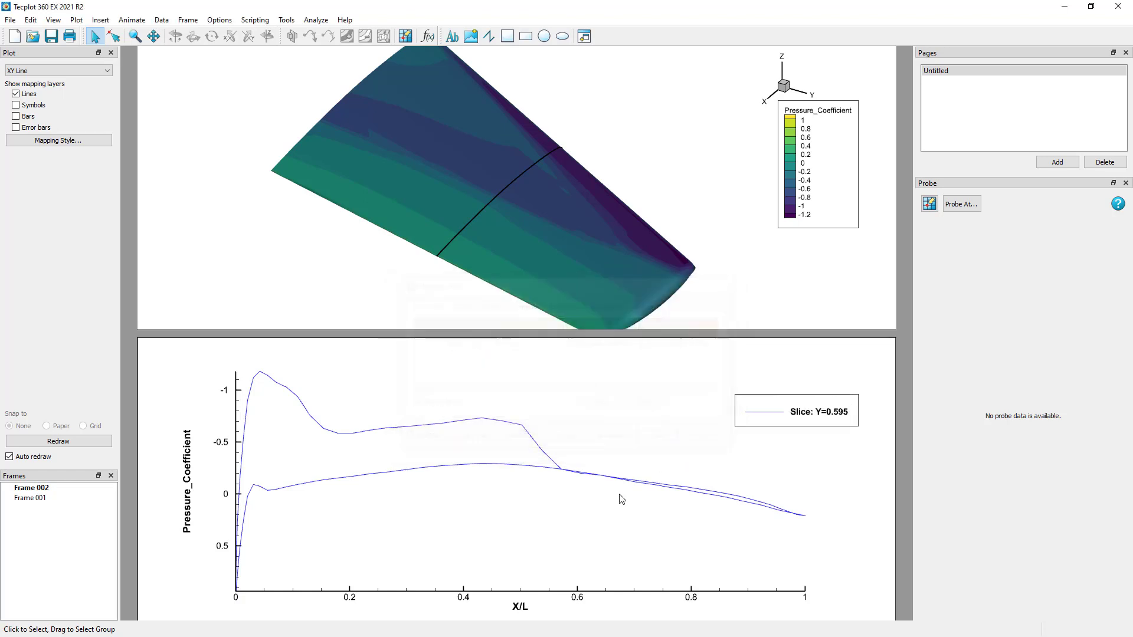